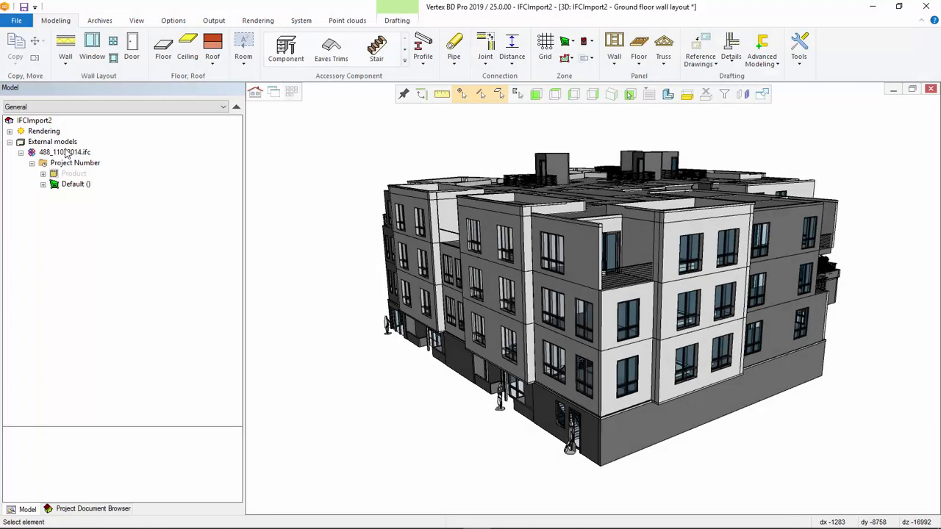
- Select the imported IFC model 488_11032014.ifc under External models and bring up its actions
{"action": "left_click", "coordinate": [64, 152]}
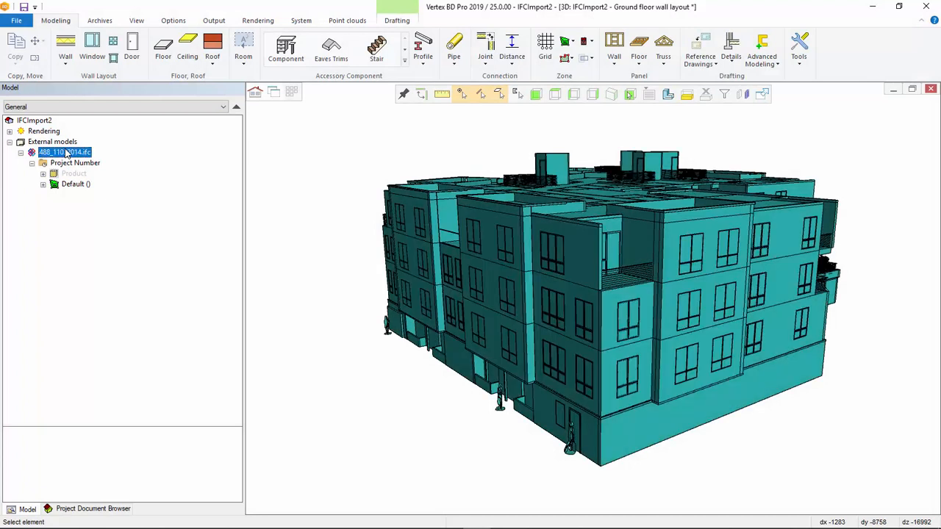
{"action": "right_click", "coordinate": [65, 151]}
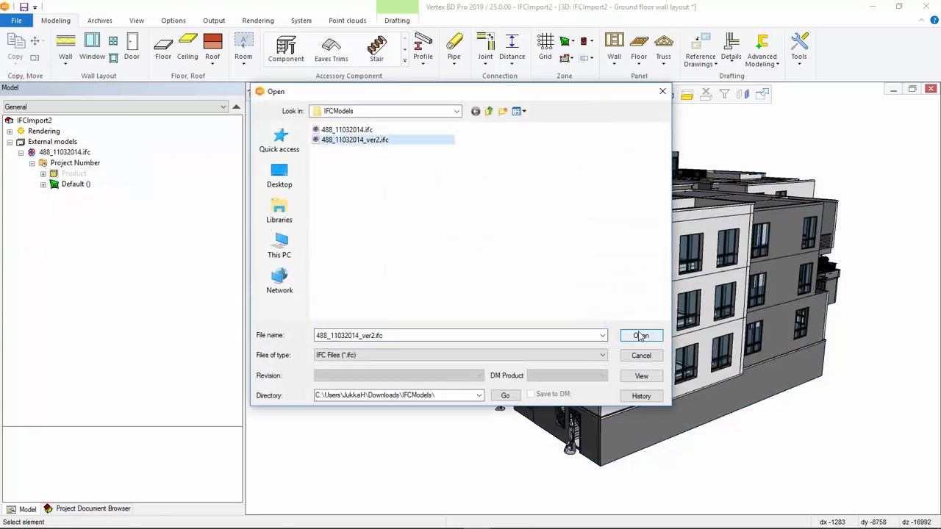
- Choose 488_11032014_ver2.ifc from the IFCModels folder as the revised IFC file
{"action": "left_click", "coordinate": [641, 335]}
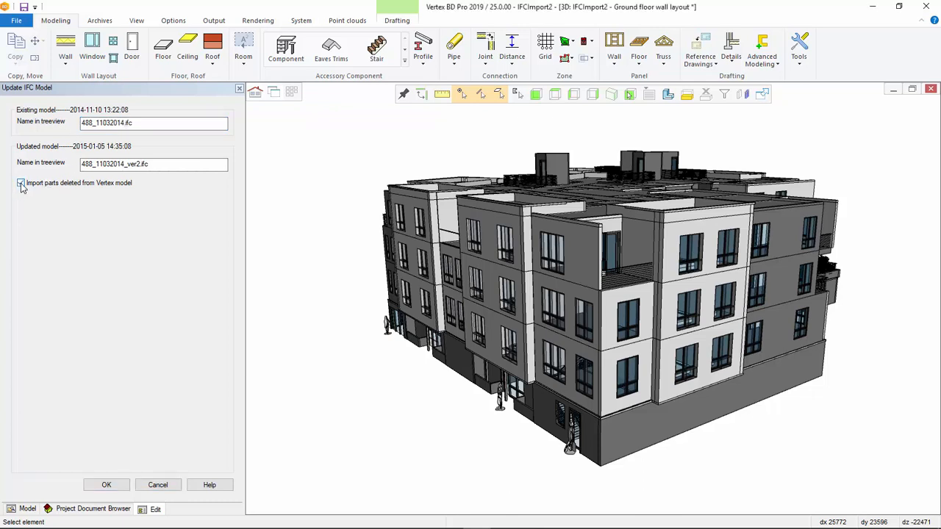
- Disable importing parts deleted from the Vertex model and start the revision comparison
{"action": "left_click", "coordinate": [20, 183]}
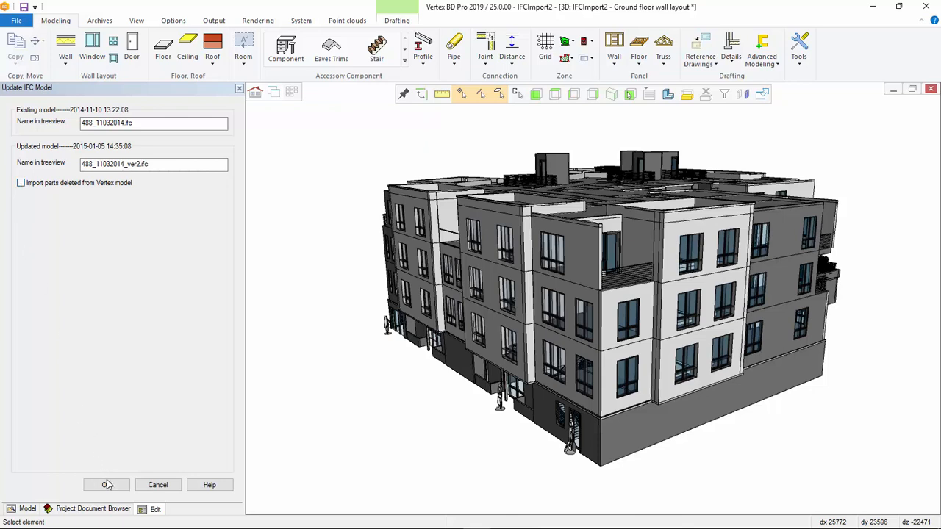
{"action": "left_click", "coordinate": [105, 485]}
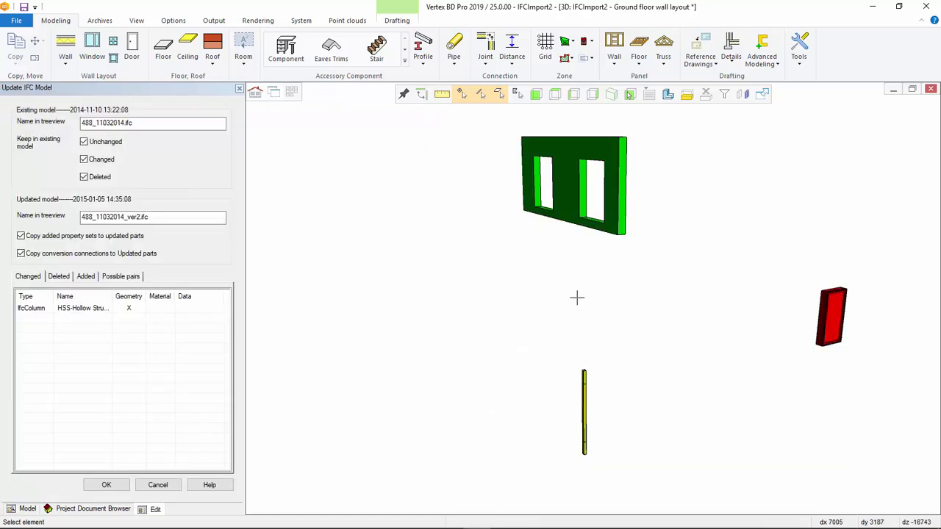
{"action": "mouse_move", "coordinate": [58, 135]}
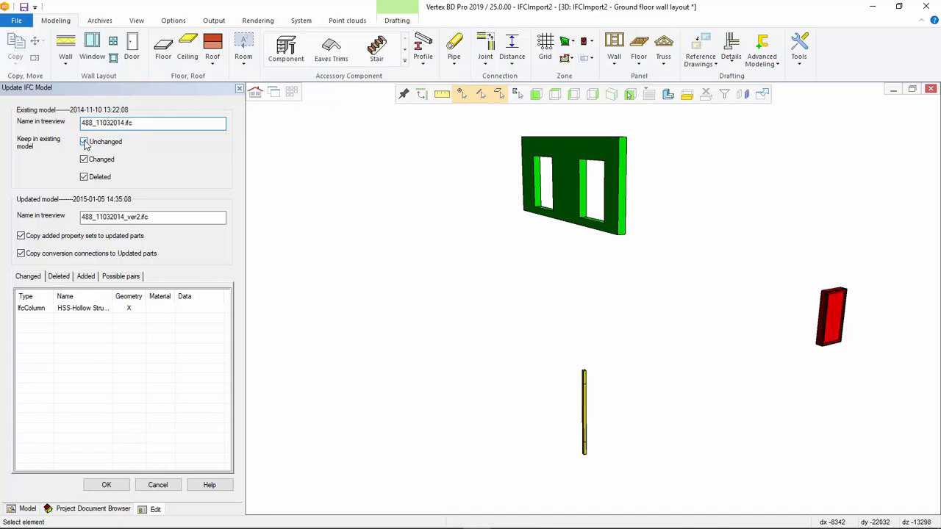
- Under 'Keep in existing model', clear Unchanged and Deleted so only Changed parts are kept
{"action": "left_click", "coordinate": [84, 142]}
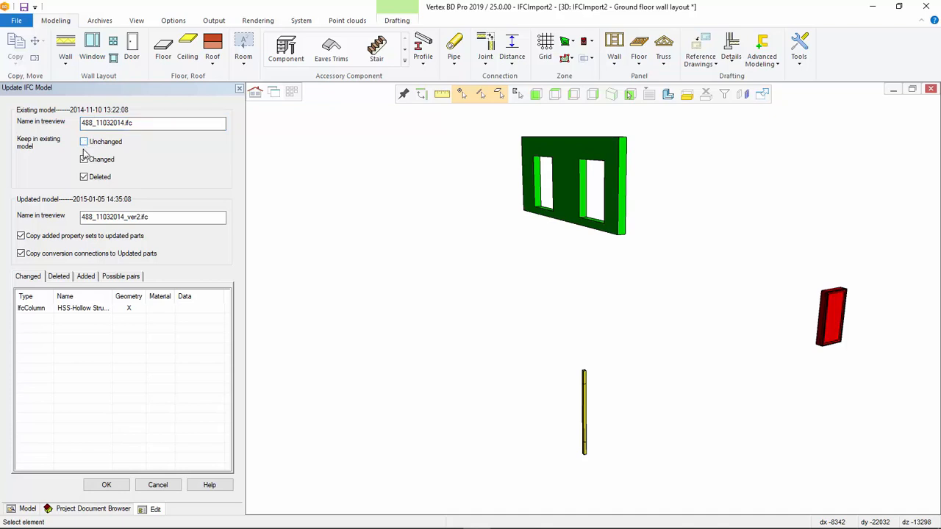
{"action": "left_click", "coordinate": [82, 158]}
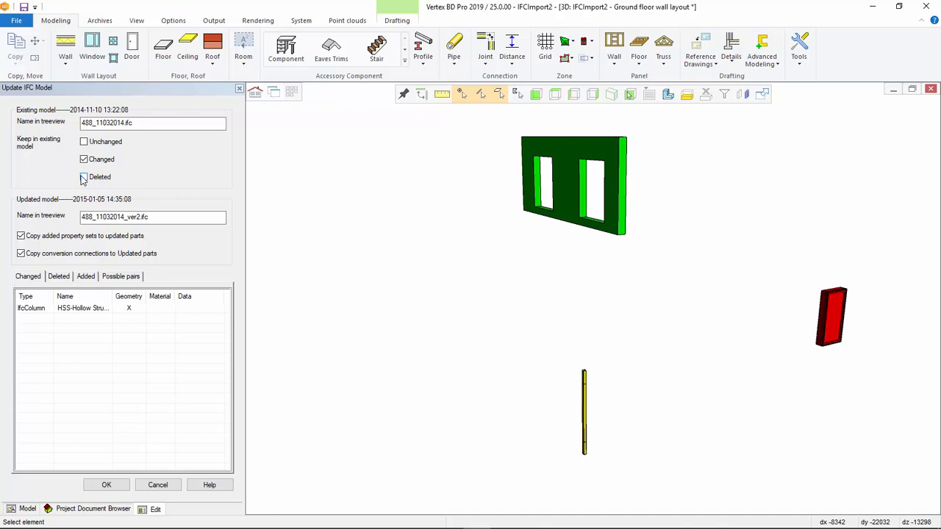
{"action": "left_click", "coordinate": [83, 176]}
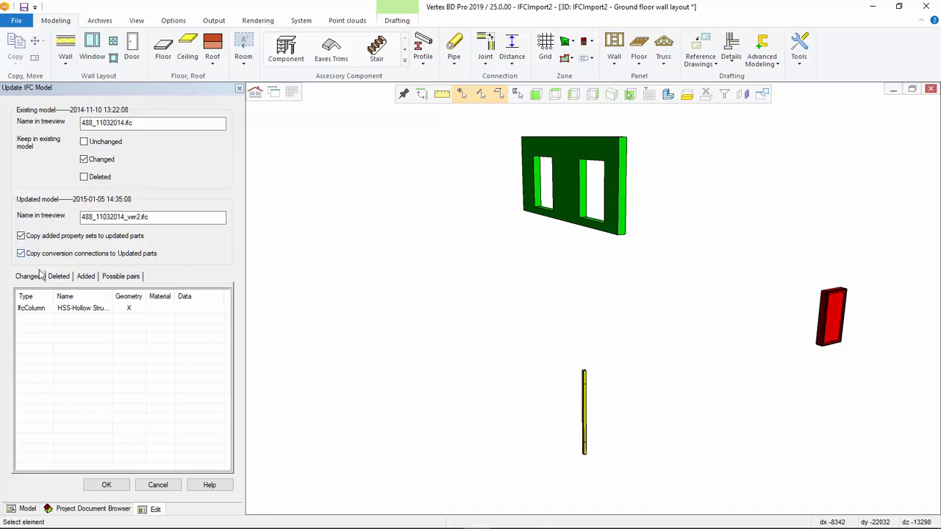
- Review the Changed, Deleted, Added and Possible pairs lists between the two revisions
{"action": "left_click", "coordinate": [29, 276]}
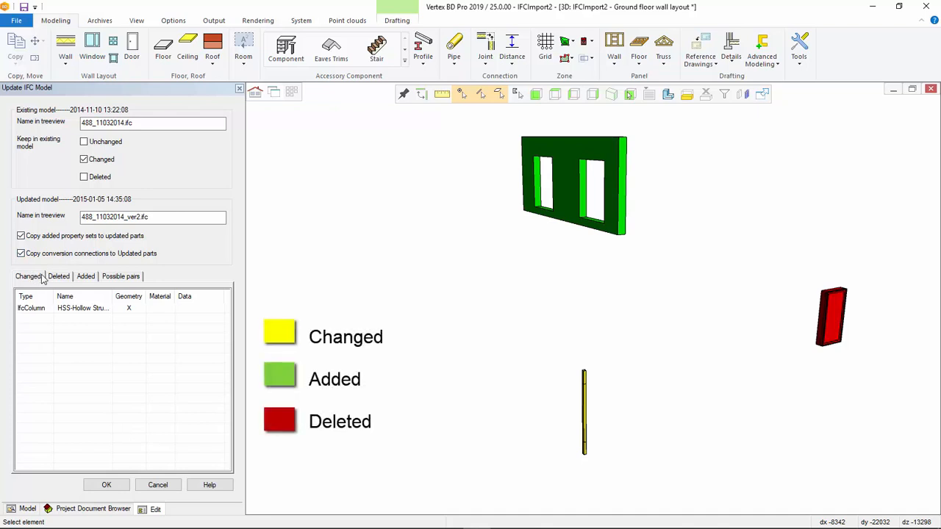
{"action": "left_click", "coordinate": [59, 276]}
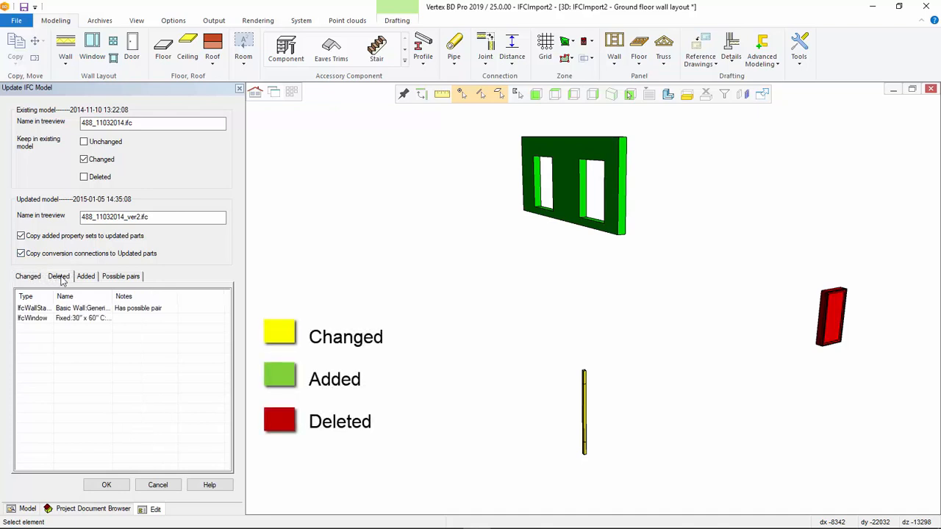
{"action": "left_click", "coordinate": [85, 276]}
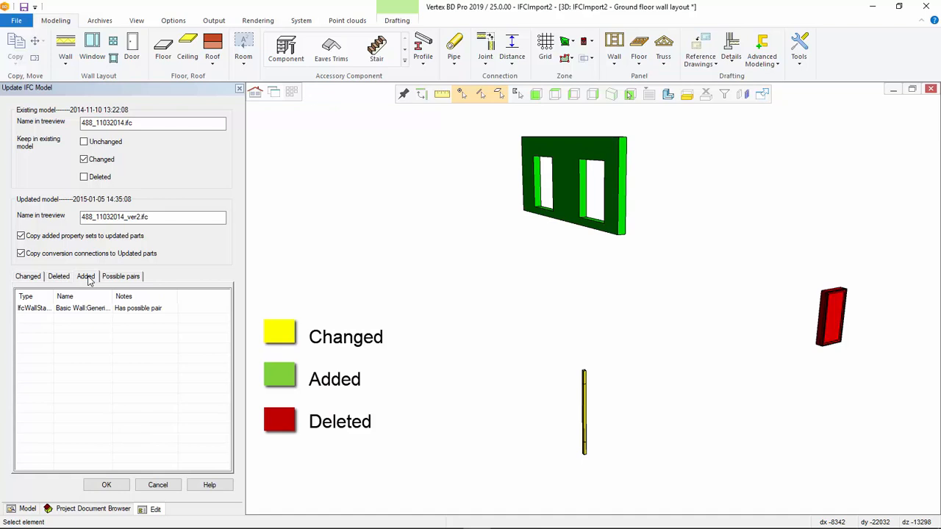
{"action": "left_click", "coordinate": [28, 277]}
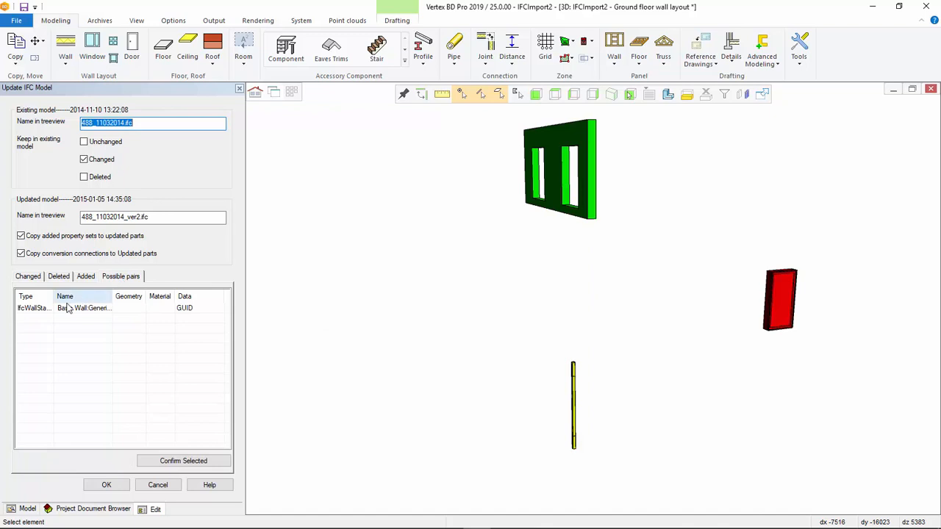
- Confirm the suggested Basic Wall pairing so the wall counts as a changed part
{"action": "left_click", "coordinate": [82, 308]}
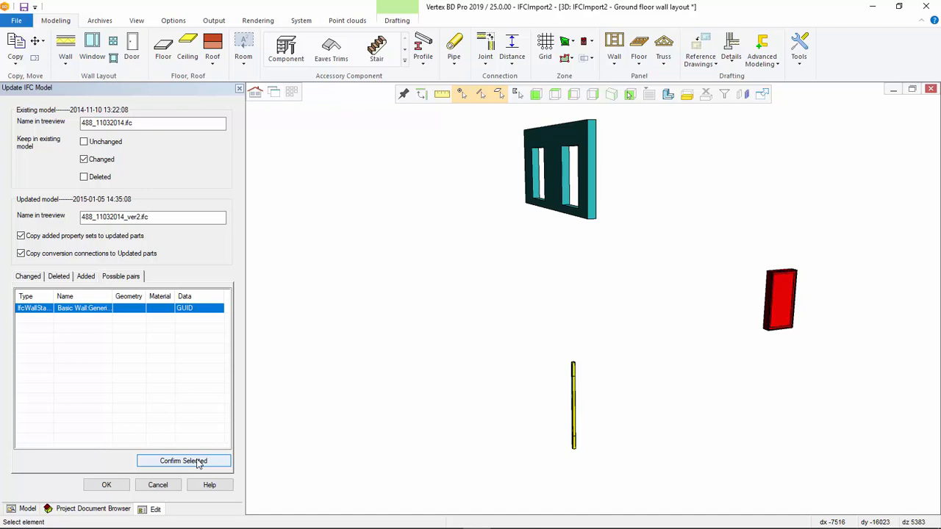
{"action": "left_click", "coordinate": [183, 462]}
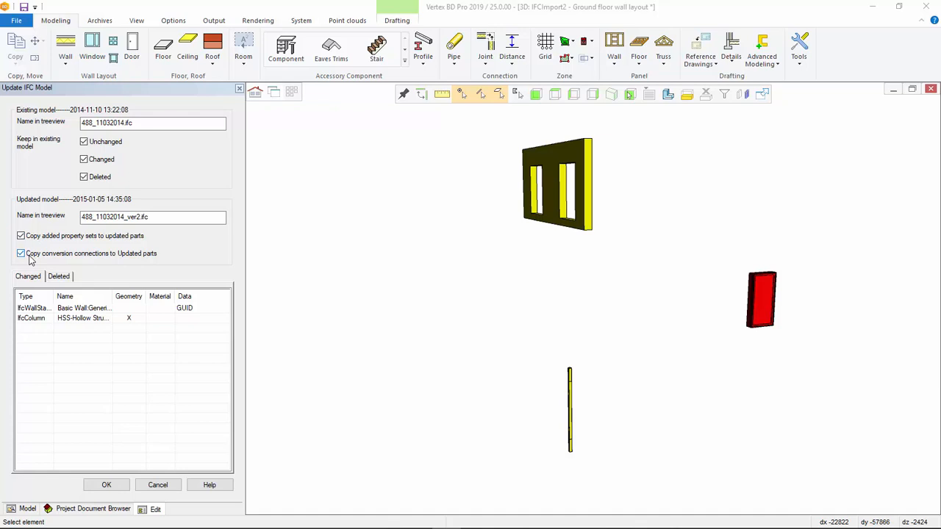
- Disable 'Copy conversion connections to Updated parts' and apply the IFC model update
{"action": "left_click", "coordinate": [21, 253]}
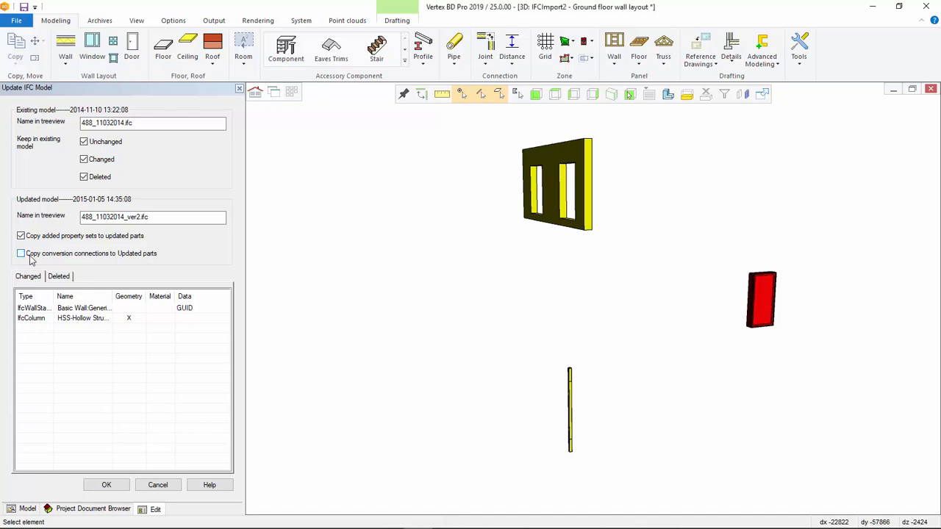
{"action": "left_click", "coordinate": [21, 253]}
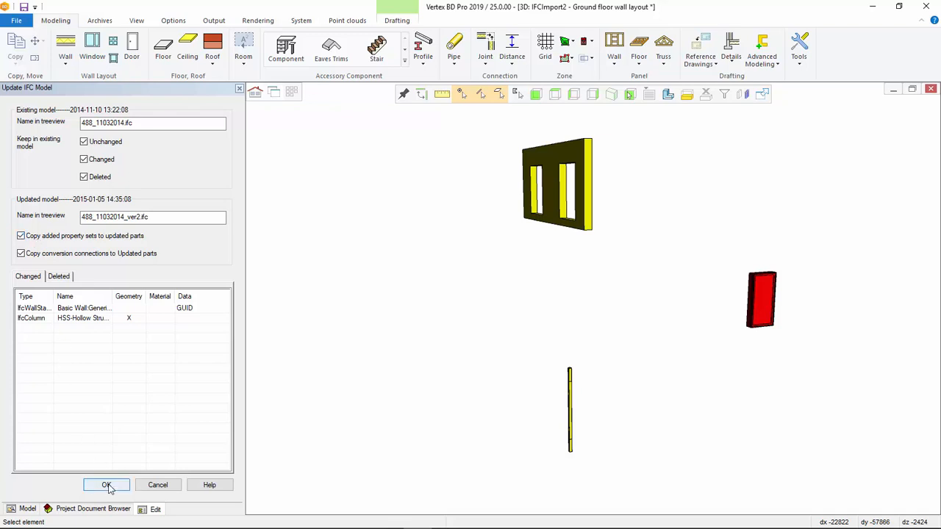
{"action": "left_click", "coordinate": [106, 485]}
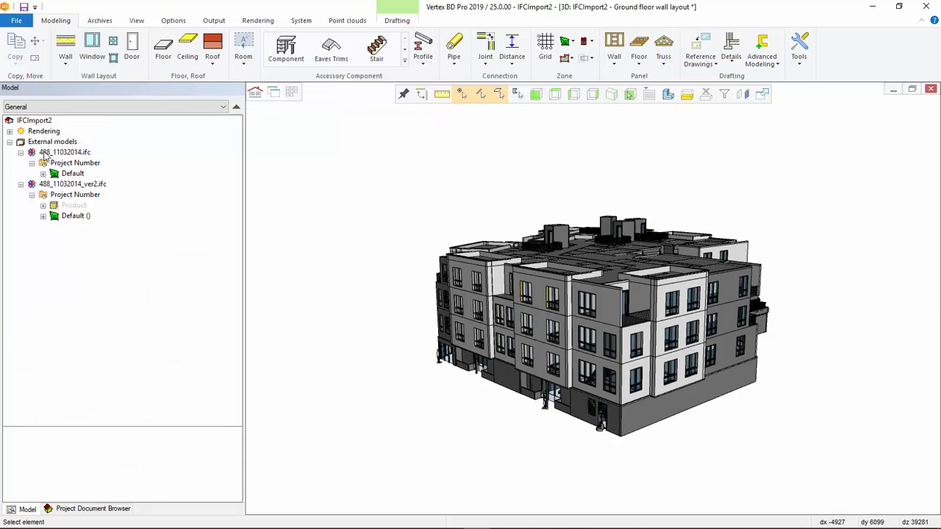
{"action": "left_click", "coordinate": [72, 184]}
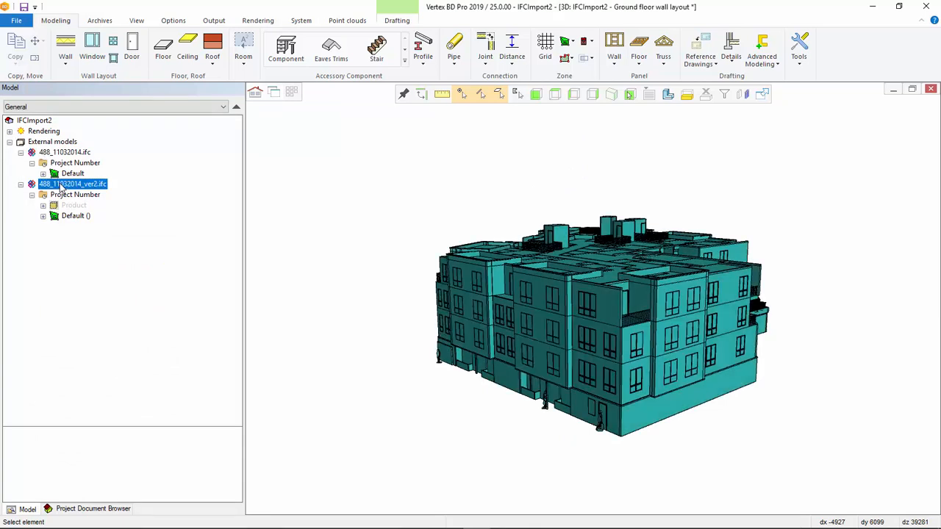
{"action": "left_click", "coordinate": [64, 152]}
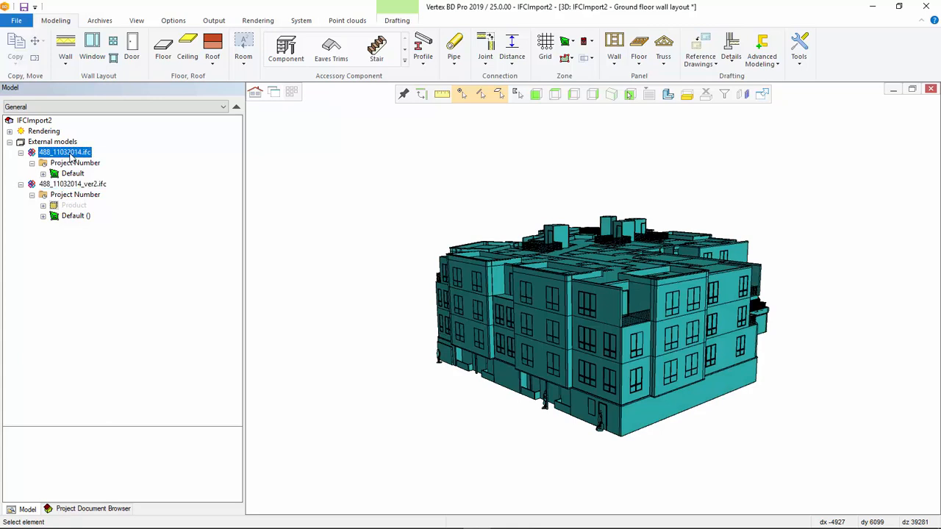